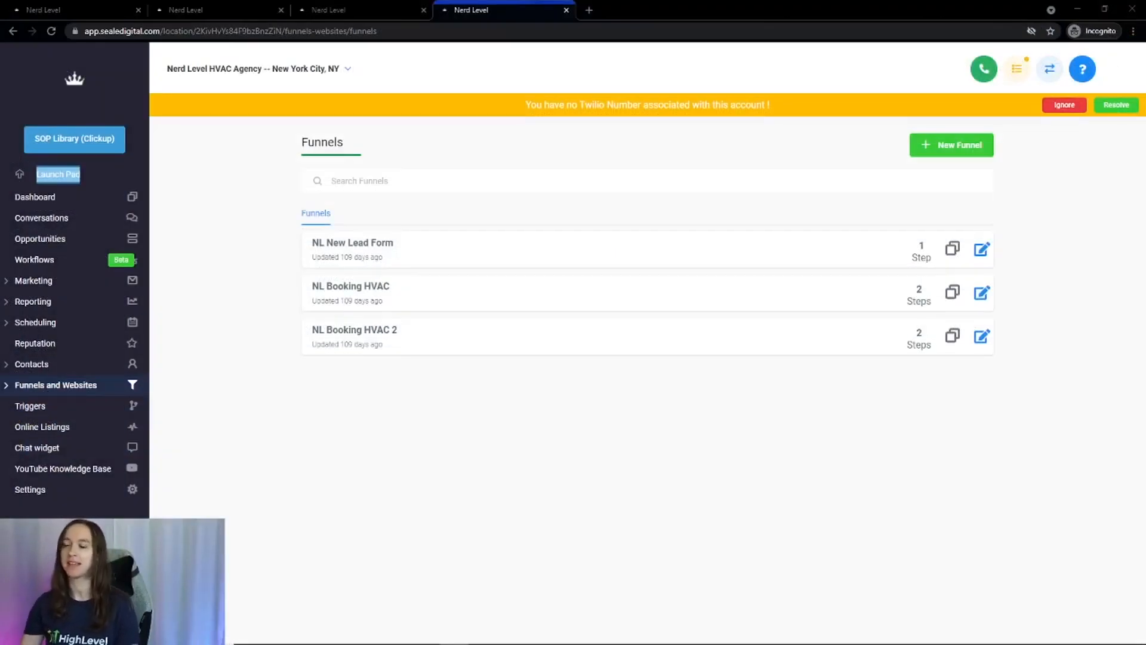
{"action": "mouse_move", "coordinate": [492, 159]}
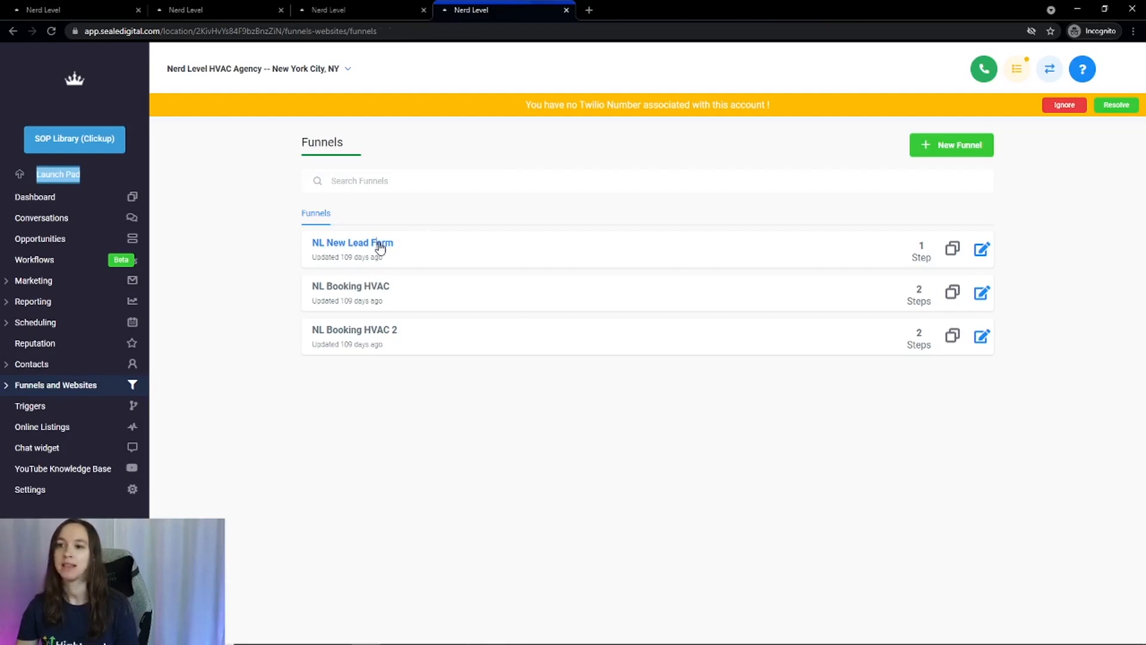
Peek at the NL New Lead Form funnel, return to Funnels, then open NL Booking HVAC.
{"action": "left_click", "coordinate": [352, 242]}
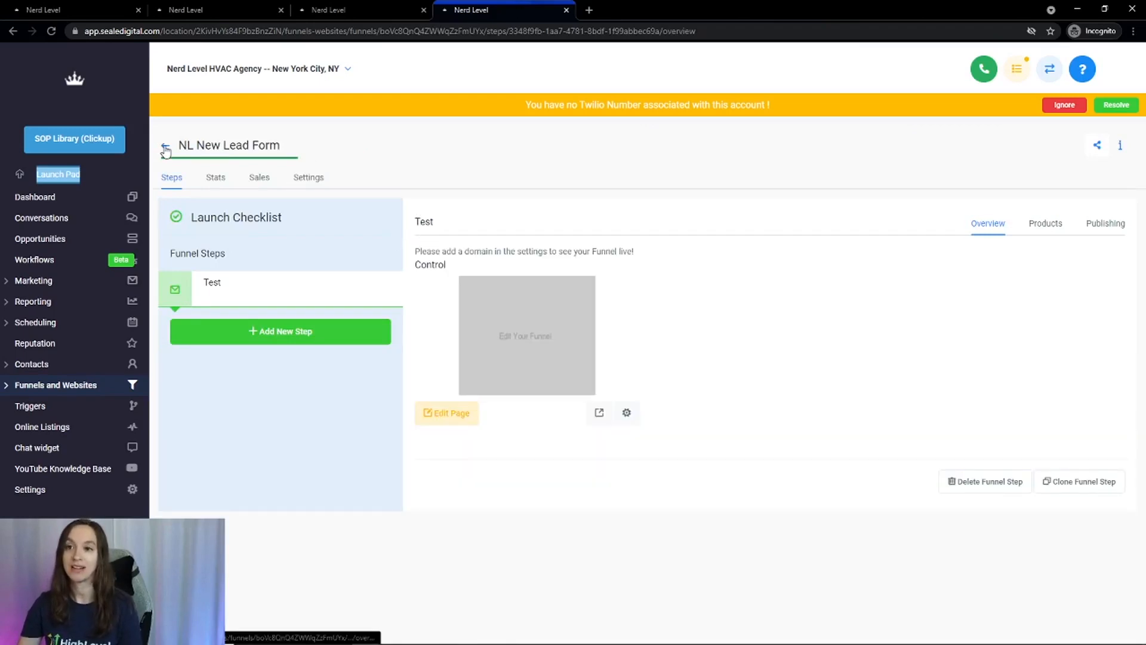
{"action": "left_click", "coordinate": [166, 150]}
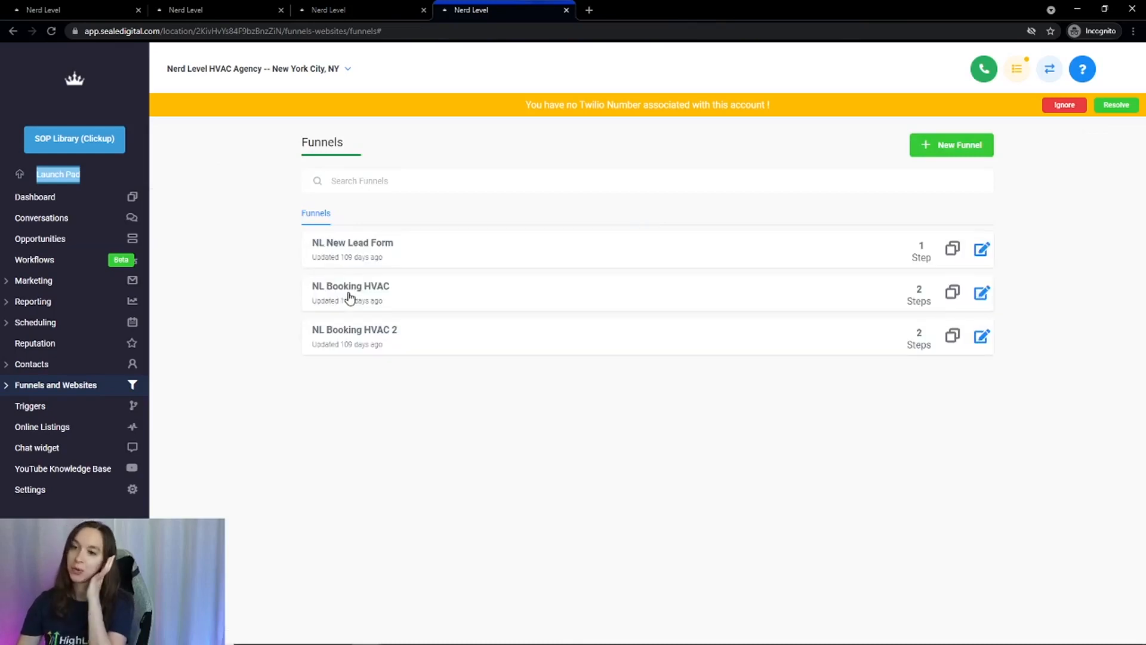
{"action": "left_click", "coordinate": [351, 285]}
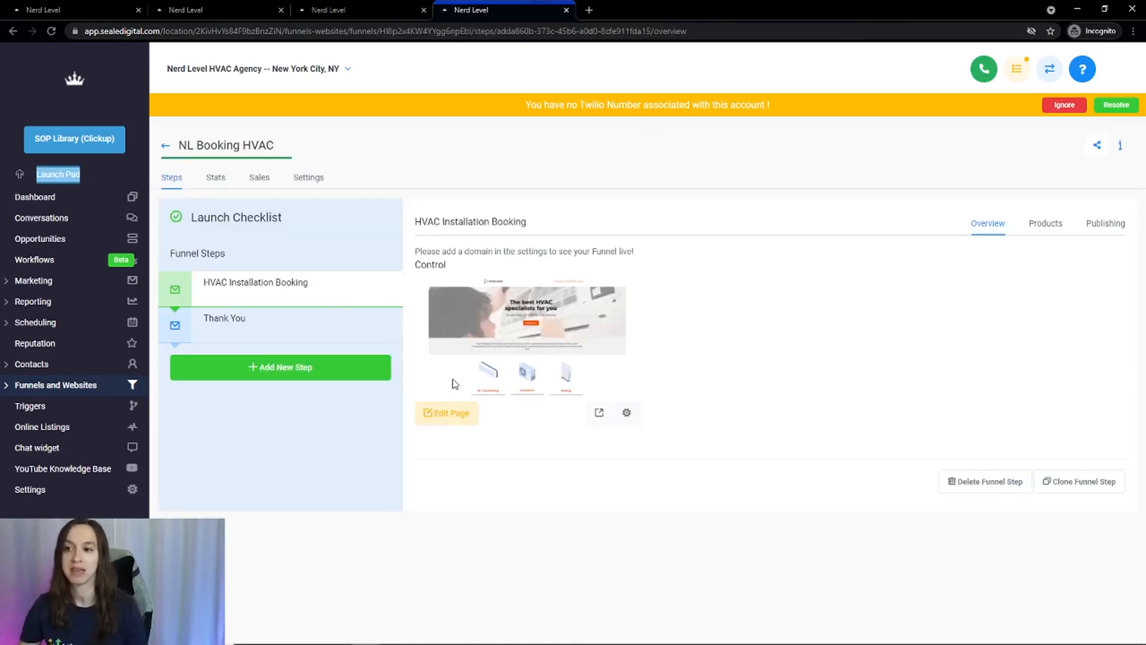
{"action": "mouse_move", "coordinate": [615, 433]}
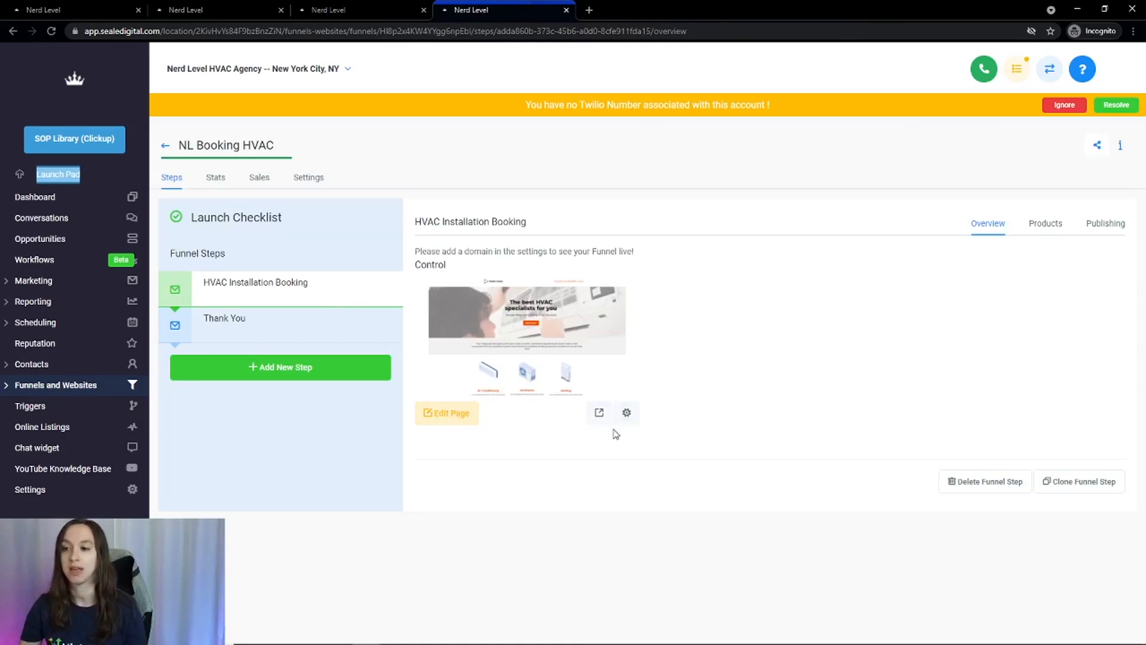
{"action": "mouse_move", "coordinate": [598, 413]}
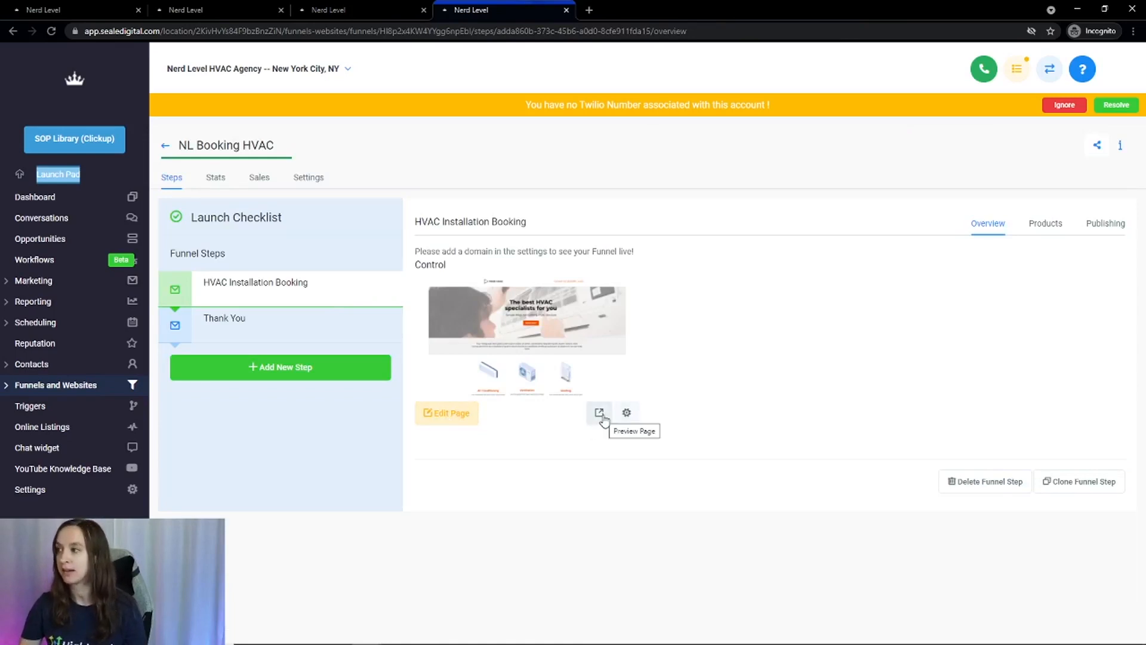
Preview the HVAC Installation Booking page and jump to its booking section via Book Now.
{"action": "left_click", "coordinate": [598, 412]}
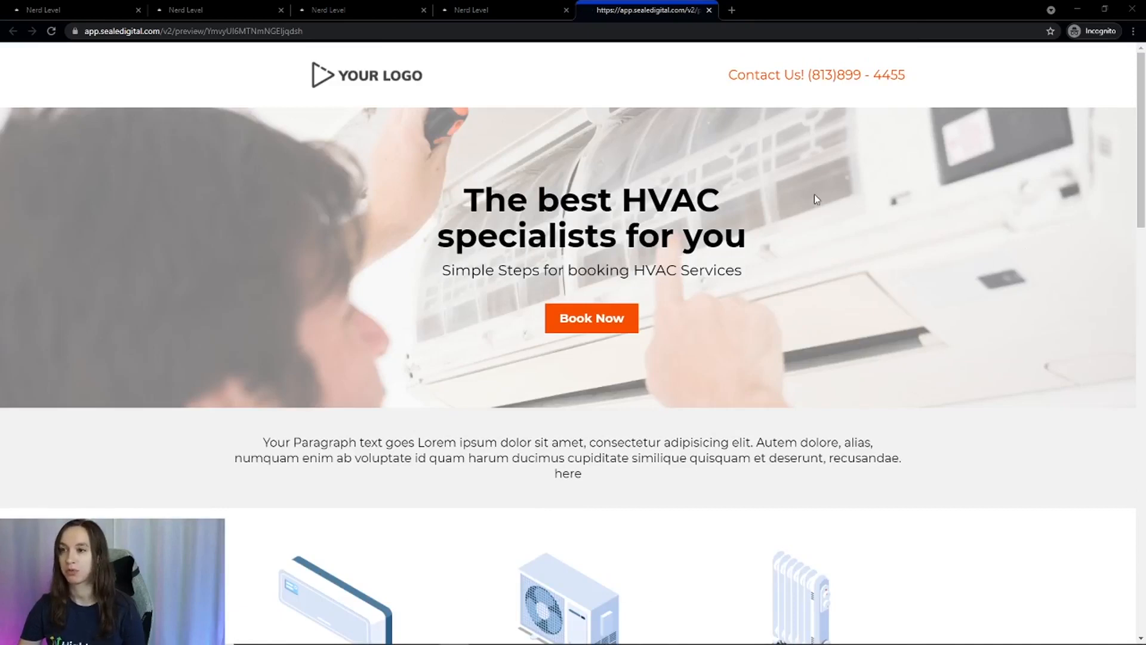
{"action": "scroll", "scroll_direction": "down", "scroll_amount": 3}
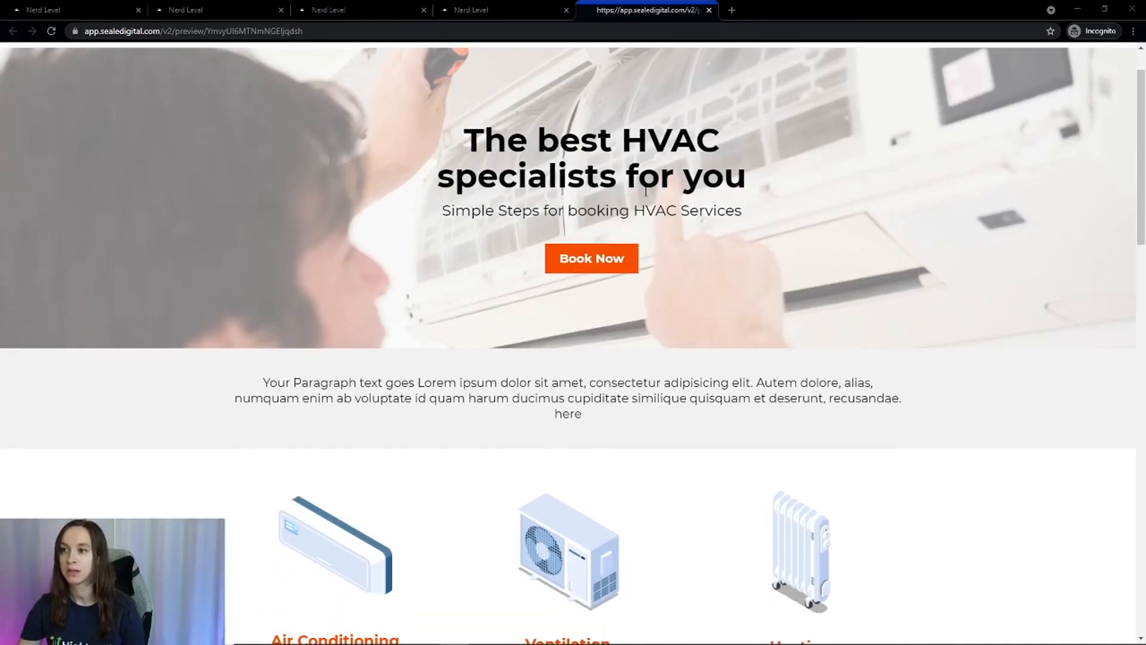
{"action": "left_click", "coordinate": [591, 257]}
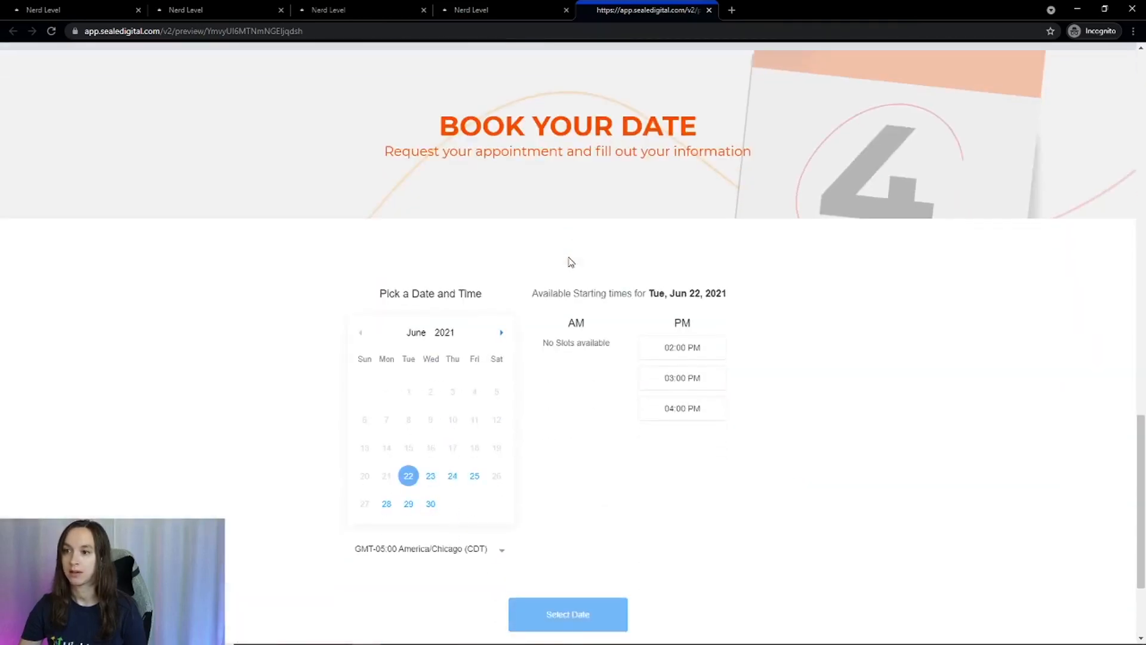
{"action": "mouse_move", "coordinate": [768, 444]}
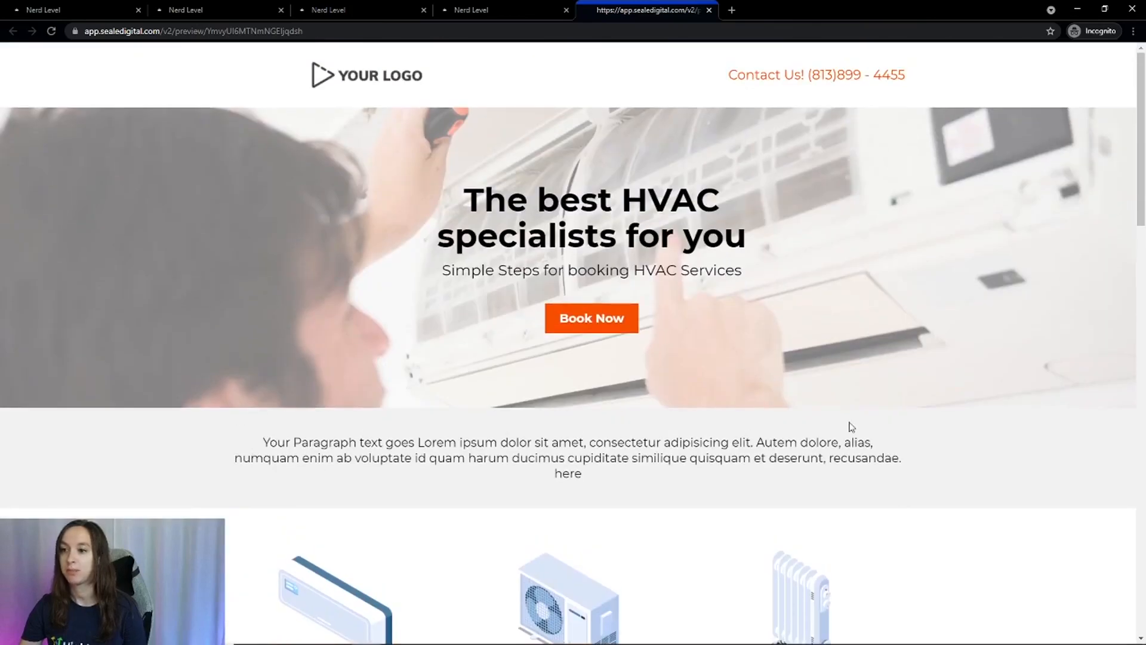
Scroll the preview down to the date-and-time booking calendar with available times.
{"action": "scroll", "scroll_direction": "down", "scroll_amount": 3}
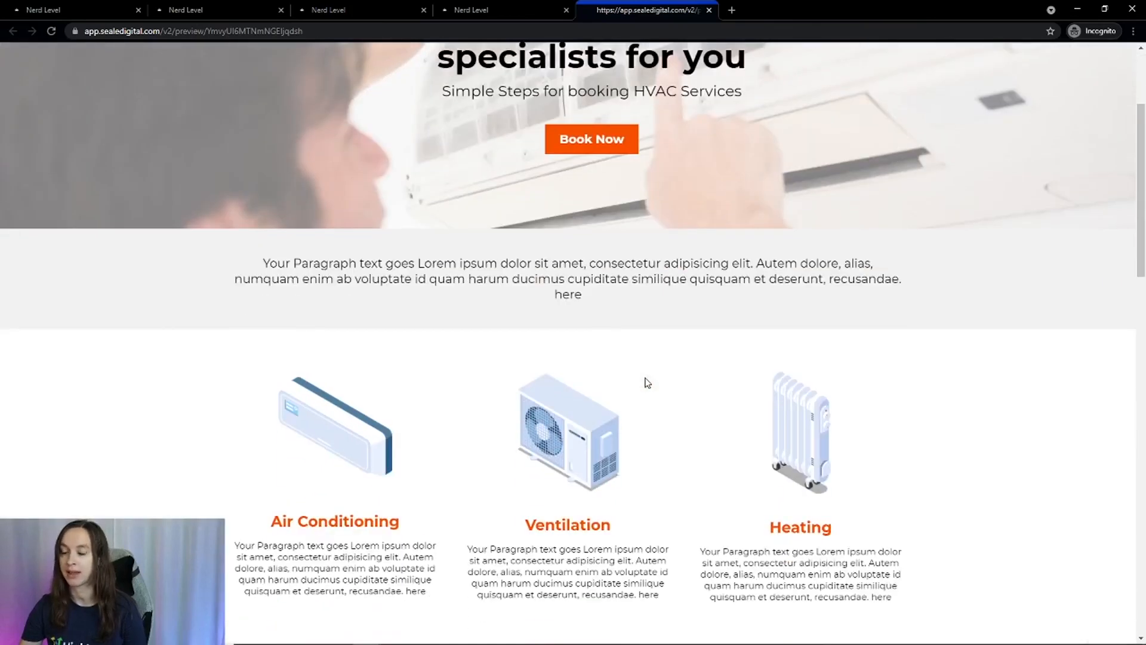
{"action": "scroll", "scroll_direction": "down", "scroll_amount": 3}
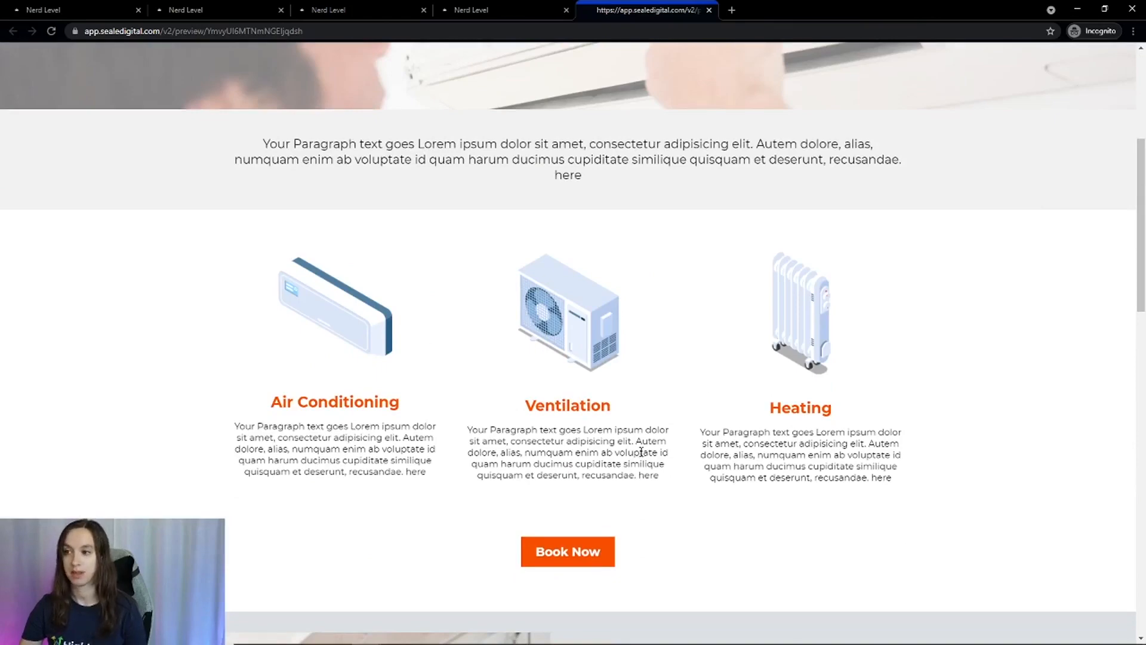
{"action": "scroll", "scroll_direction": "down", "scroll_amount": 3}
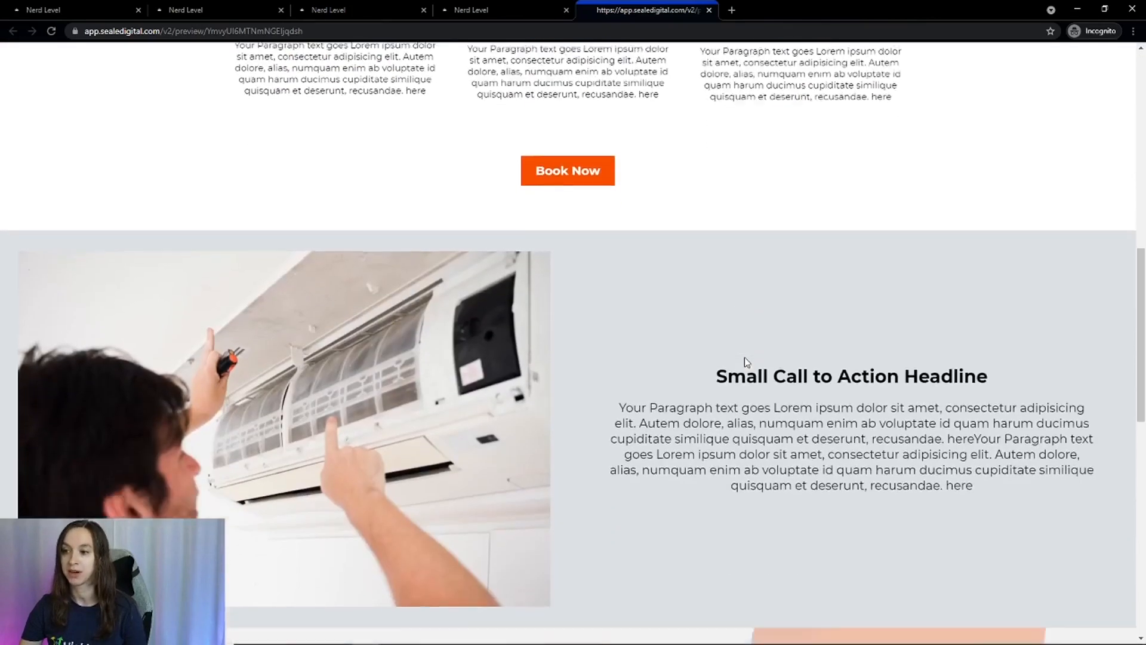
{"action": "left_click", "coordinate": [567, 171]}
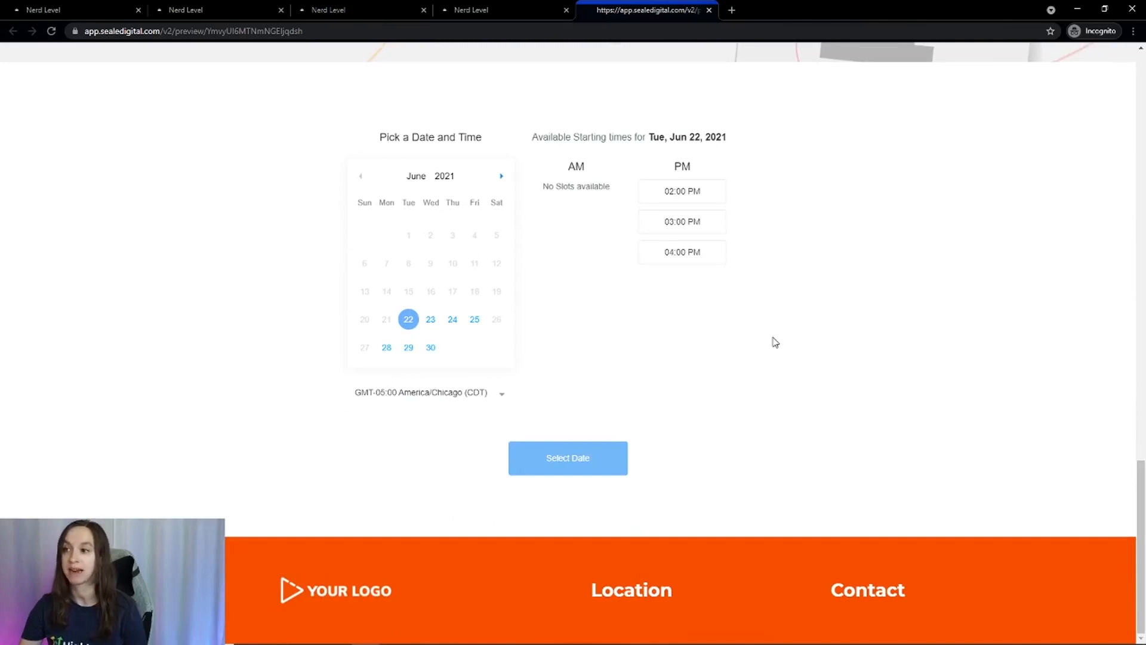
{"action": "mouse_move", "coordinate": [768, 328]}
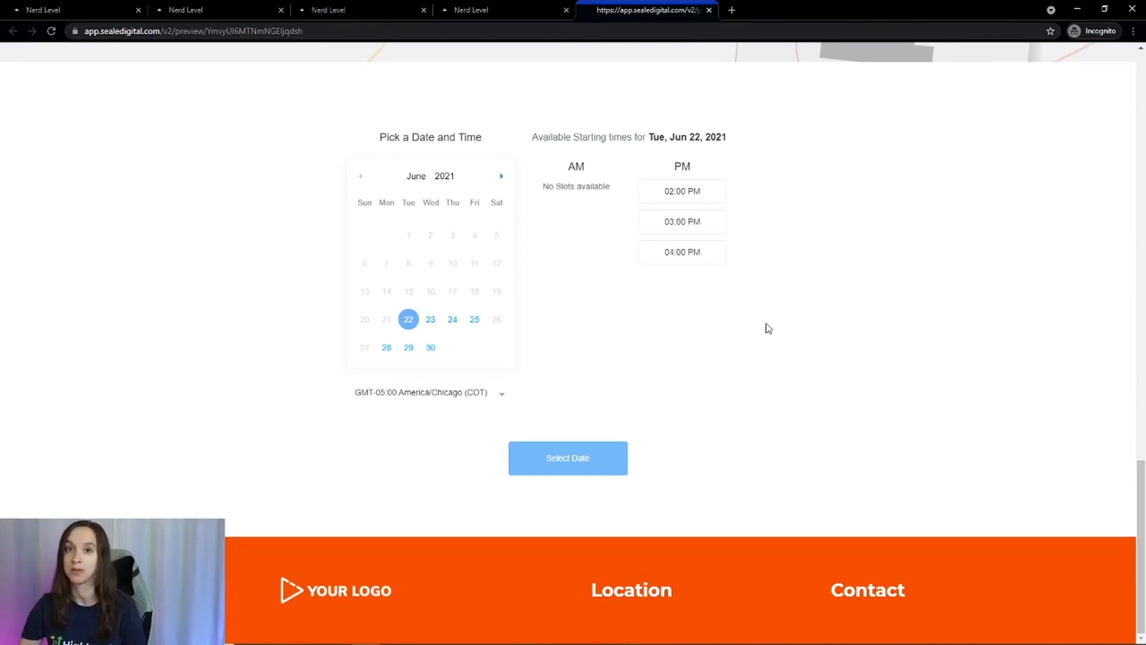
{"action": "mouse_move", "coordinate": [768, 369]}
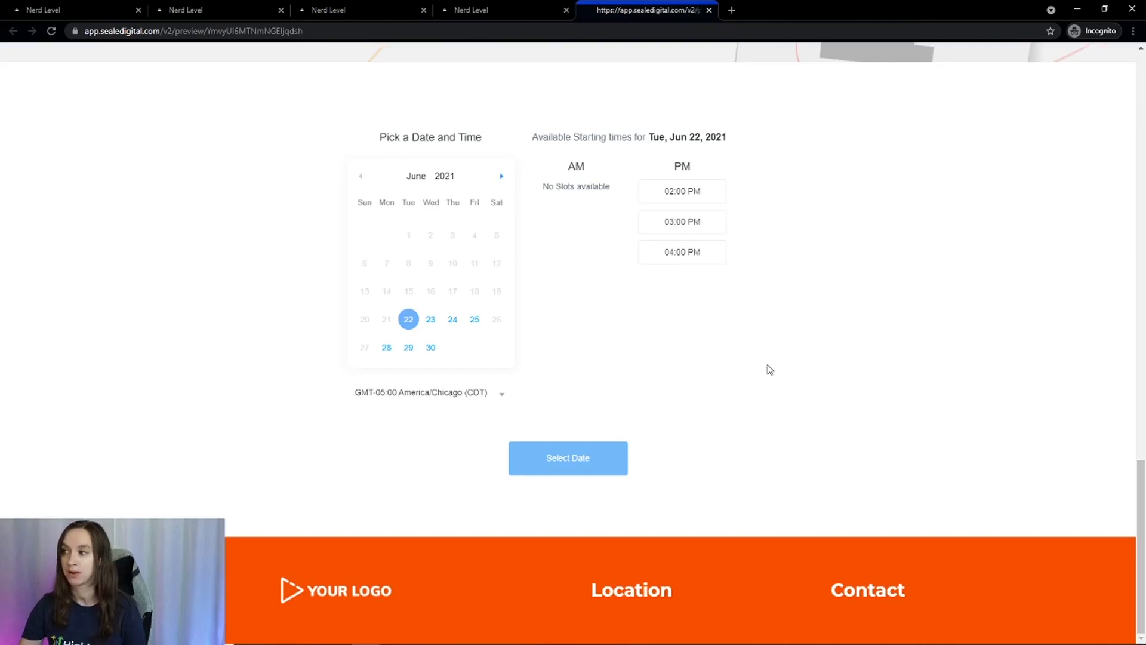
Return to the funnel steps and preview the Thank You page with its booking confirmation.
{"action": "left_click", "coordinate": [504, 10]}
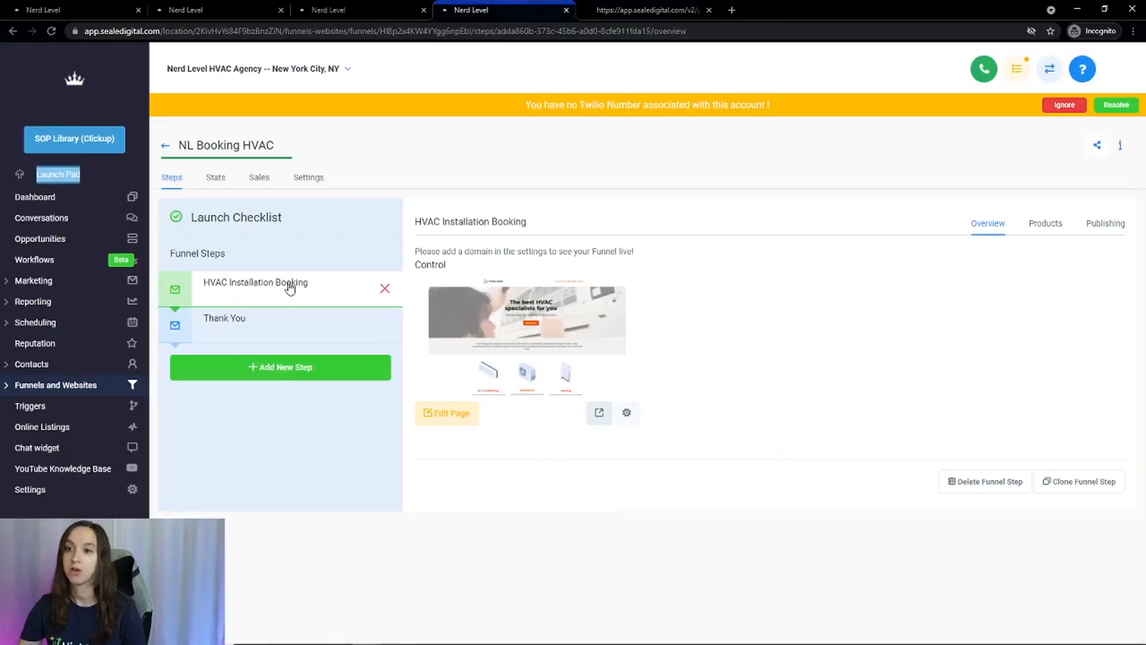
{"action": "left_click", "coordinate": [224, 318]}
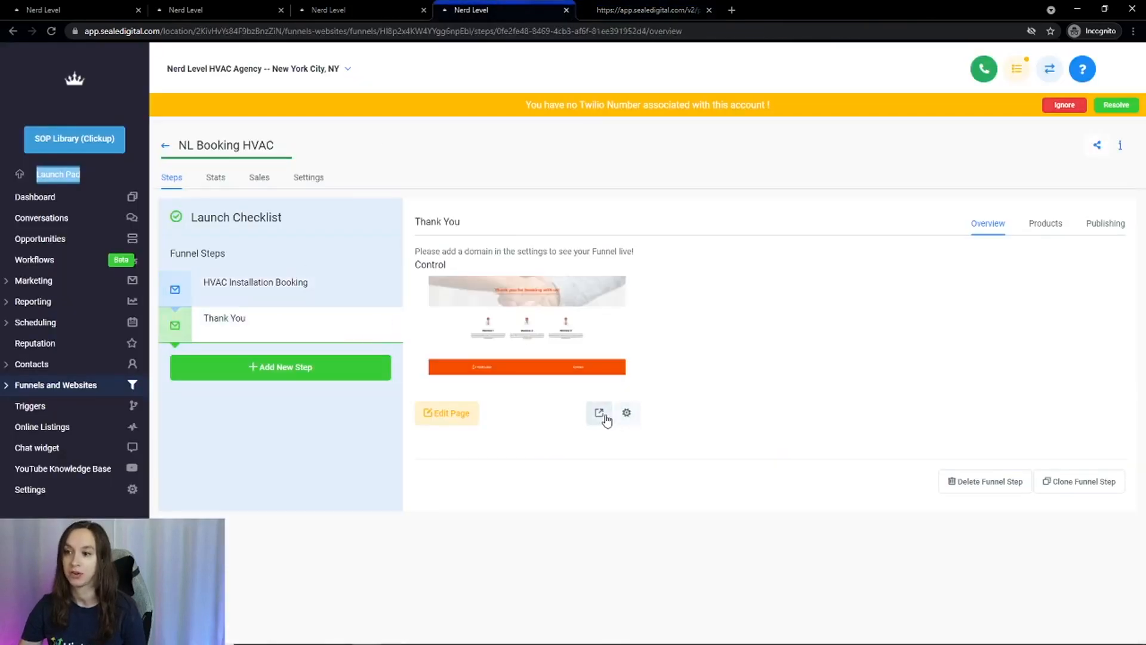
{"action": "left_click", "coordinate": [598, 412]}
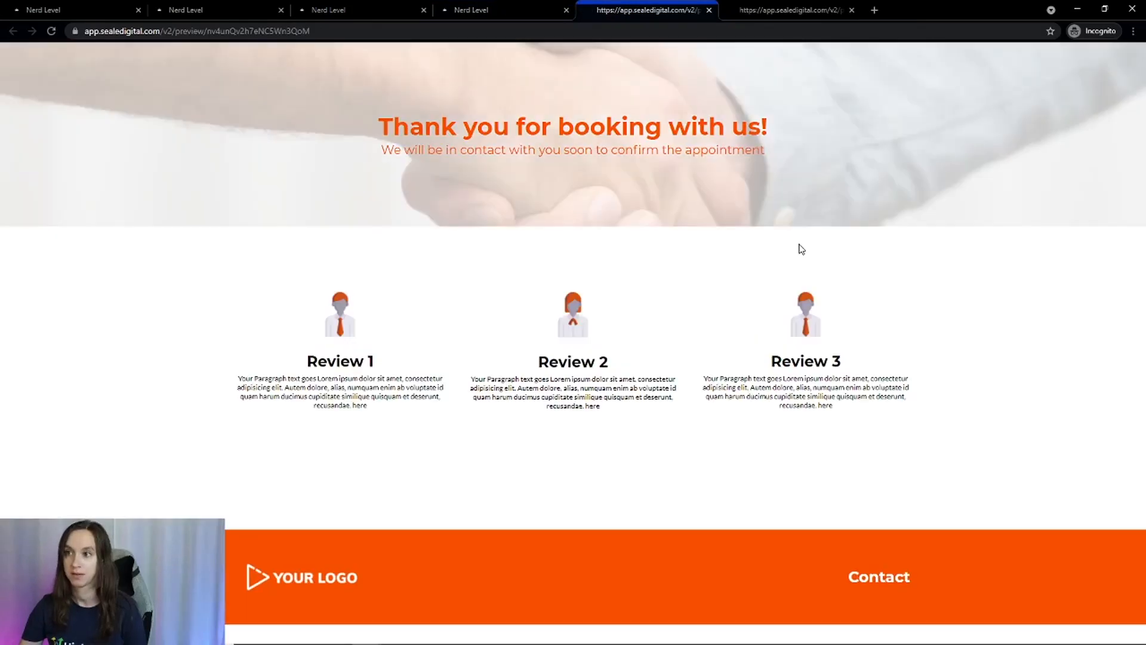
{"action": "mouse_move", "coordinate": [759, 250]}
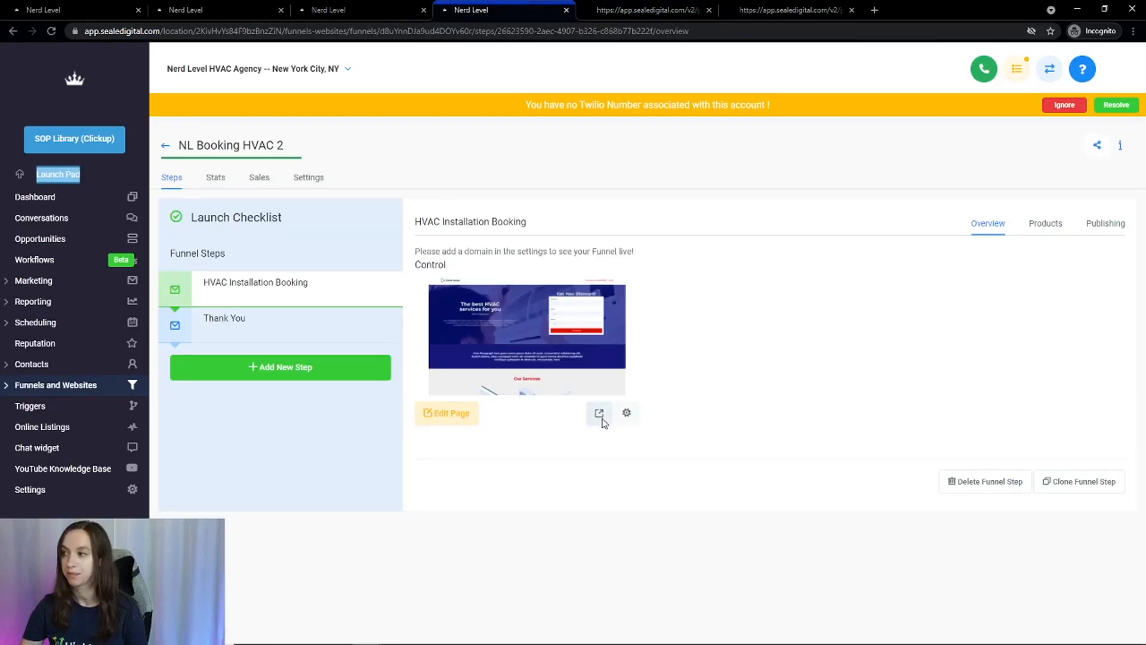
Preview the installation booking landing page, scrolling through services, benefits, calendar, hours, address and map.
{"action": "left_click", "coordinate": [598, 412]}
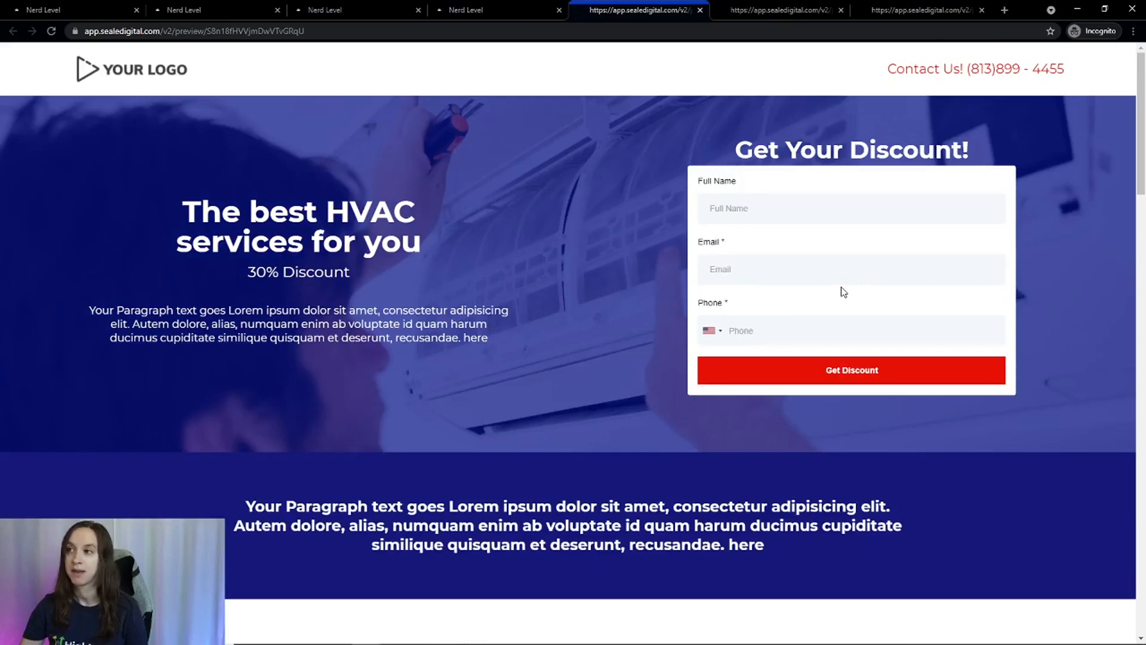
{"action": "mouse_move", "coordinate": [599, 272]}
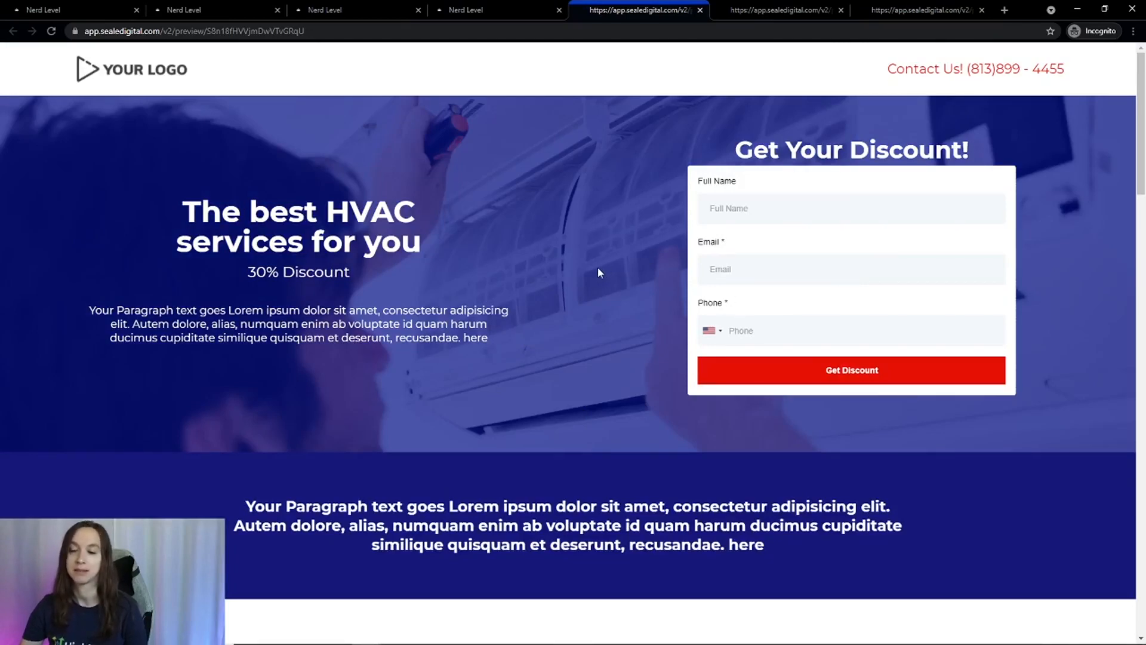
{"action": "scroll", "scroll_direction": "down", "scroll_amount": 3}
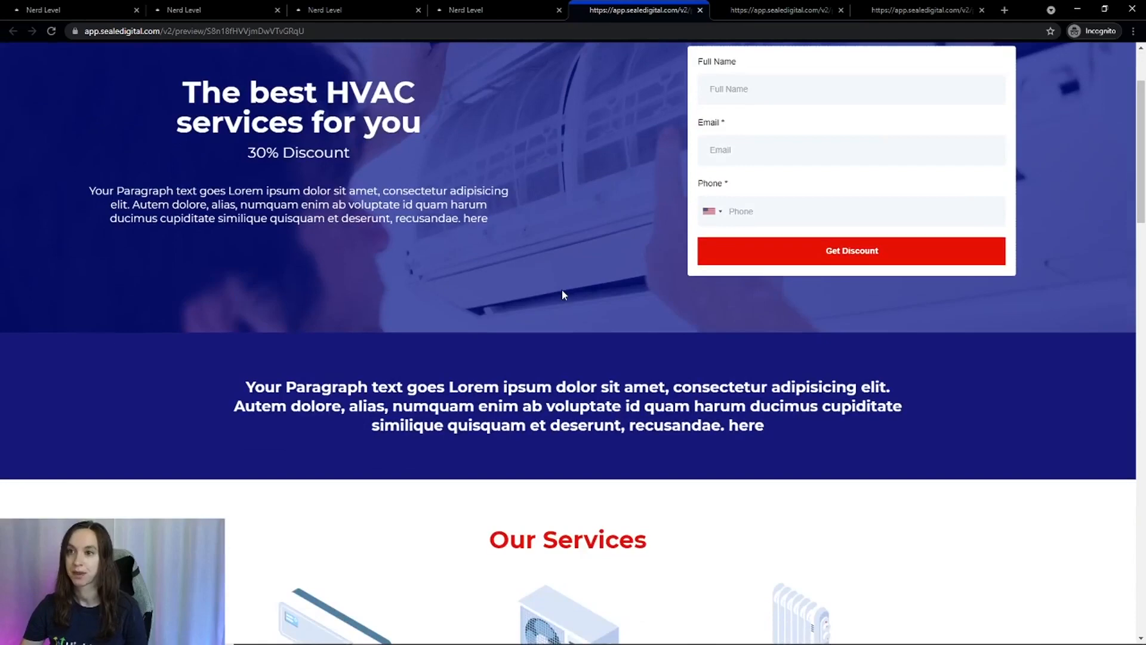
{"action": "scroll", "scroll_direction": "down", "scroll_amount": 3}
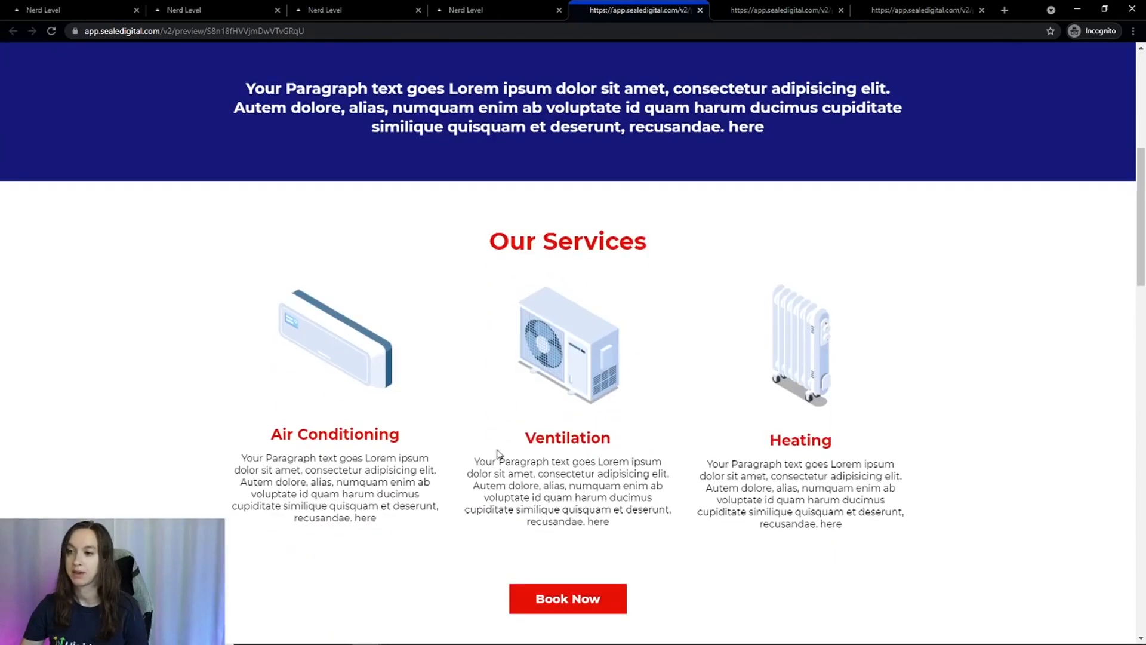
{"action": "scroll", "scroll_direction": "down", "scroll_amount": 3}
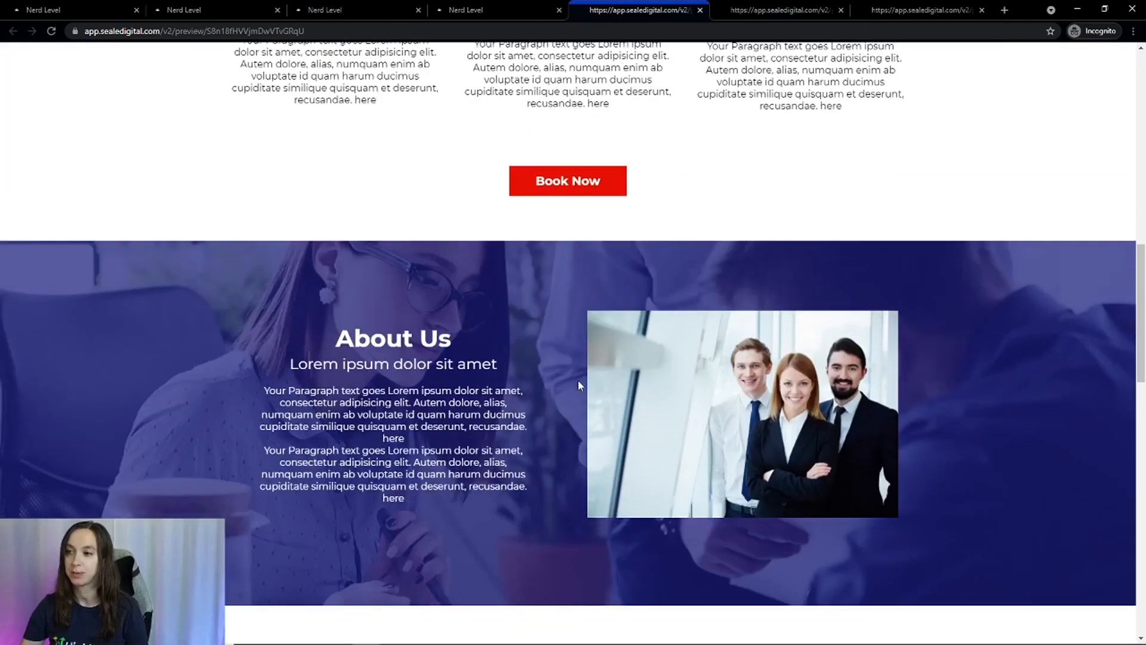
{"action": "mouse_move", "coordinate": [620, 424]}
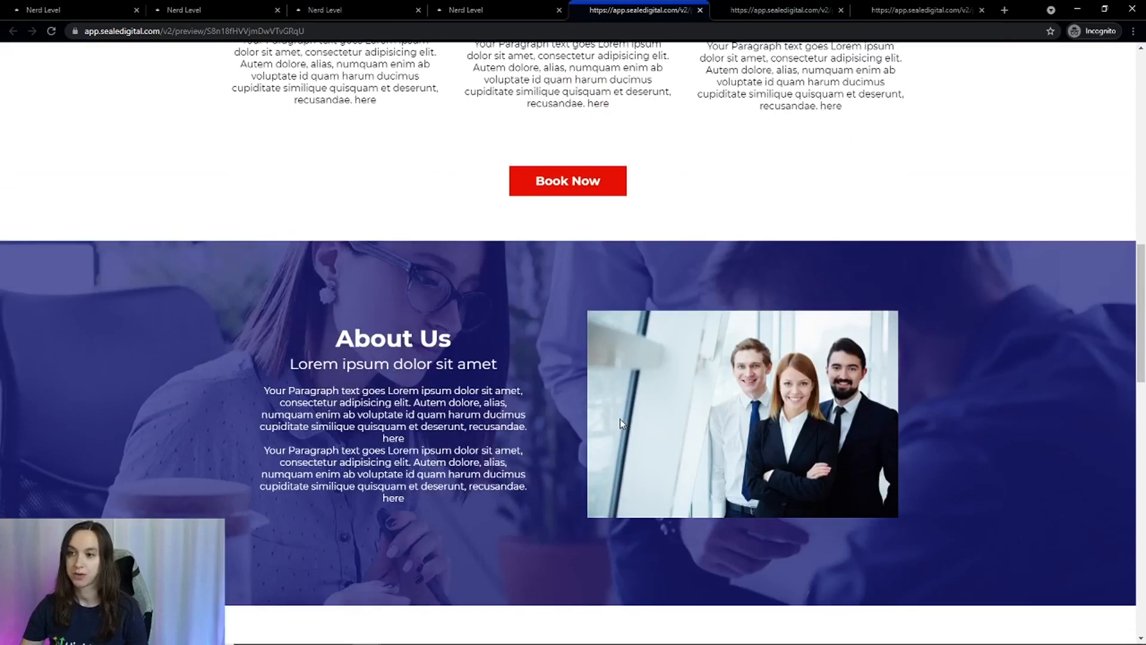
{"action": "scroll", "scroll_direction": "down", "scroll_amount": 3}
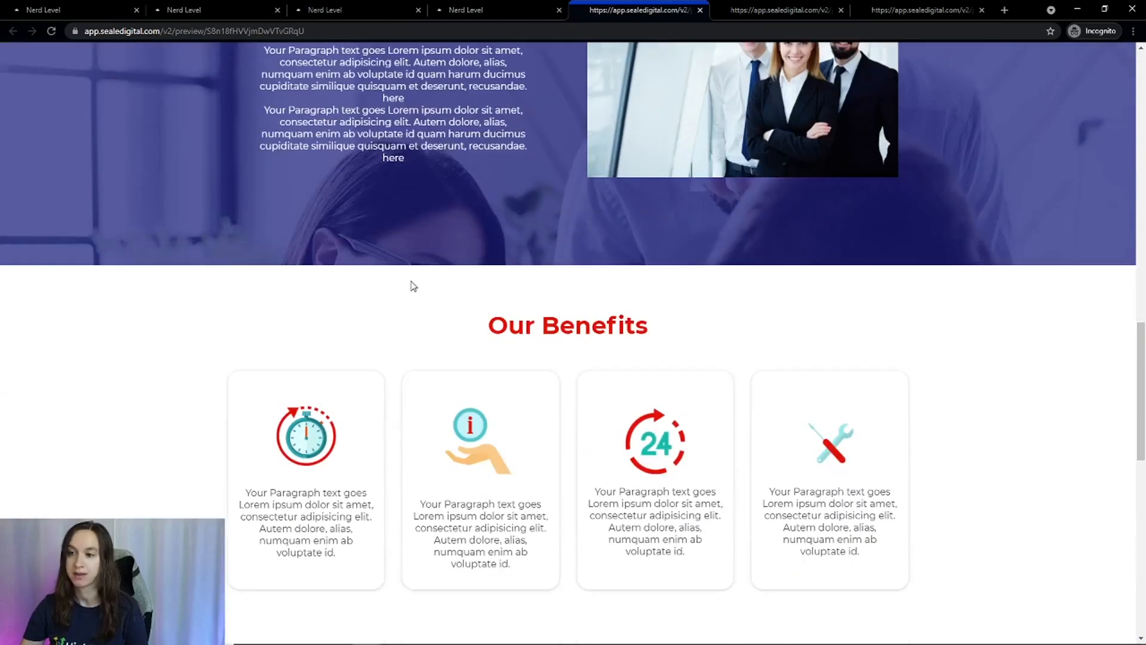
{"action": "scroll", "scroll_direction": "down", "scroll_amount": 3}
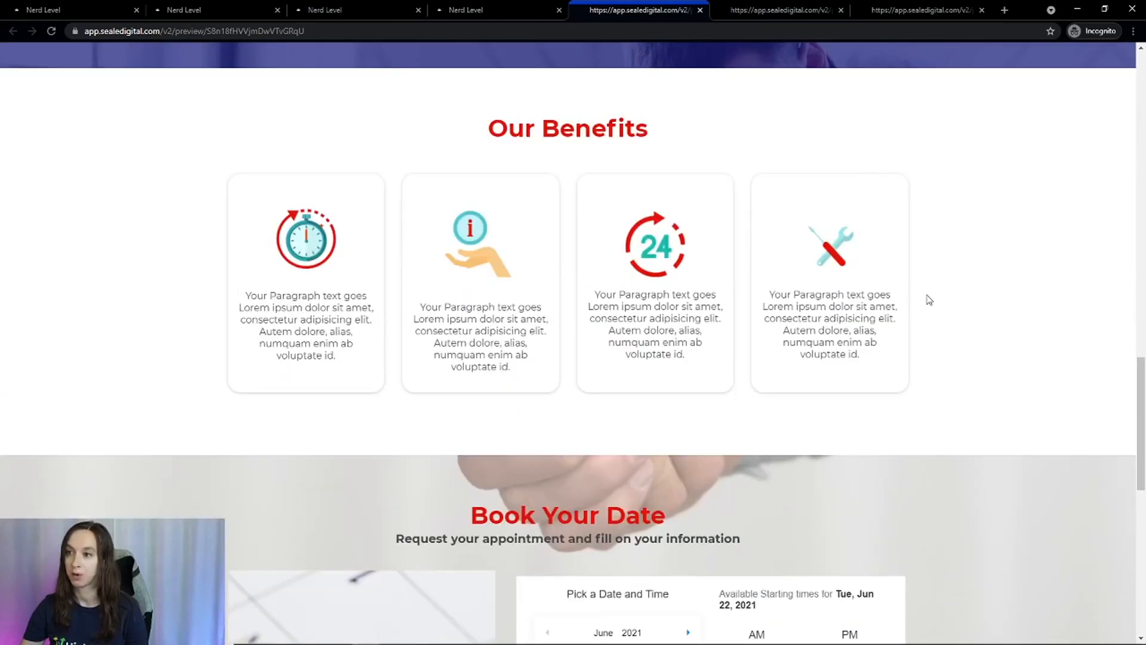
{"action": "scroll", "scroll_direction": "down", "scroll_amount": 3}
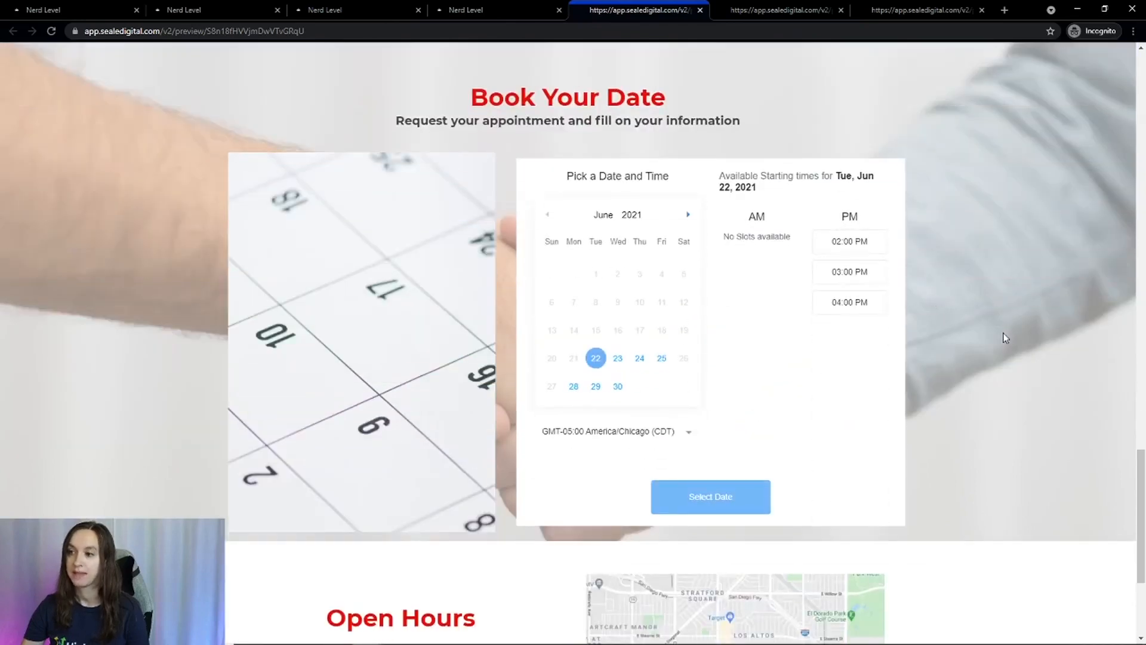
{"action": "mouse_move", "coordinate": [920, 397]}
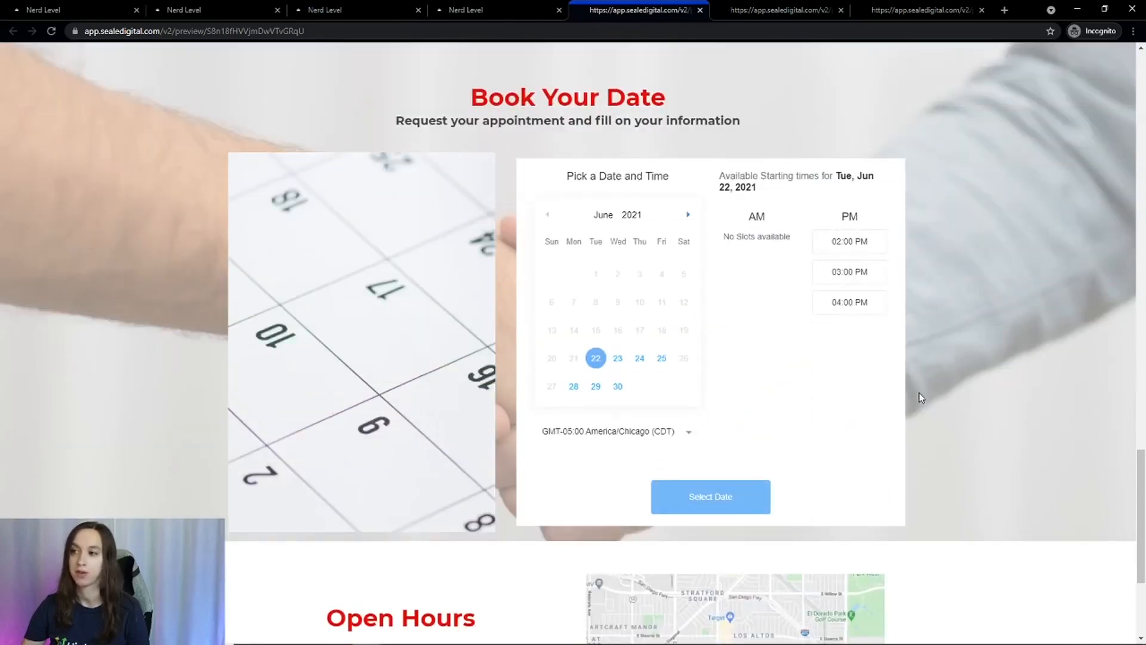
{"action": "scroll", "scroll_direction": "down", "scroll_amount": 3}
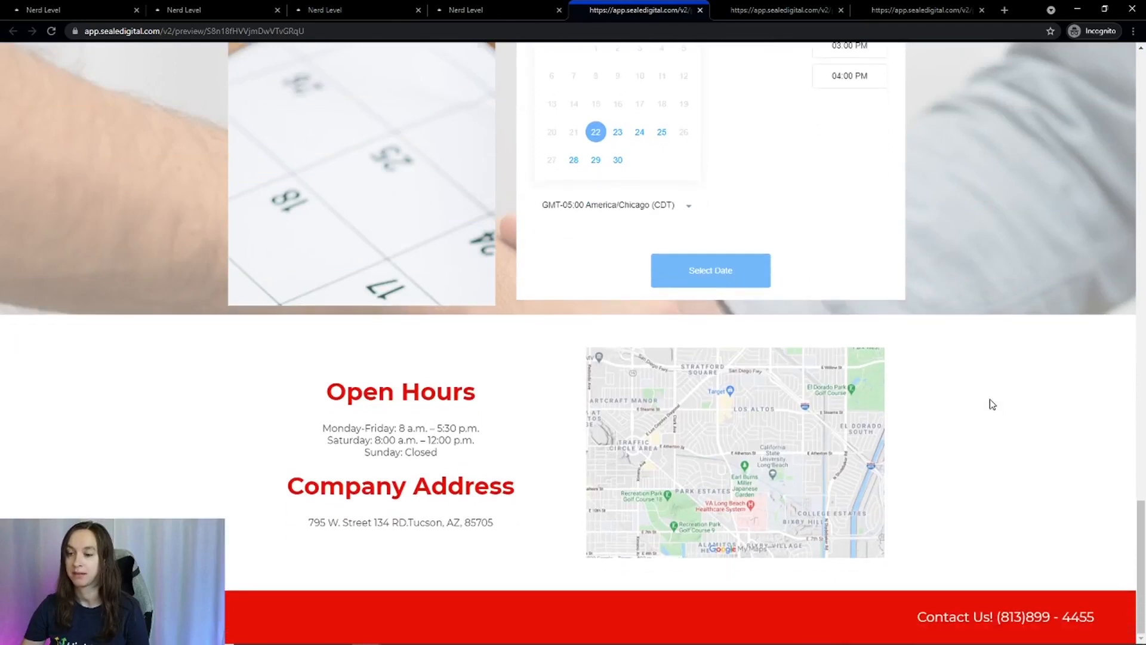
{"action": "mouse_move", "coordinate": [741, 409]}
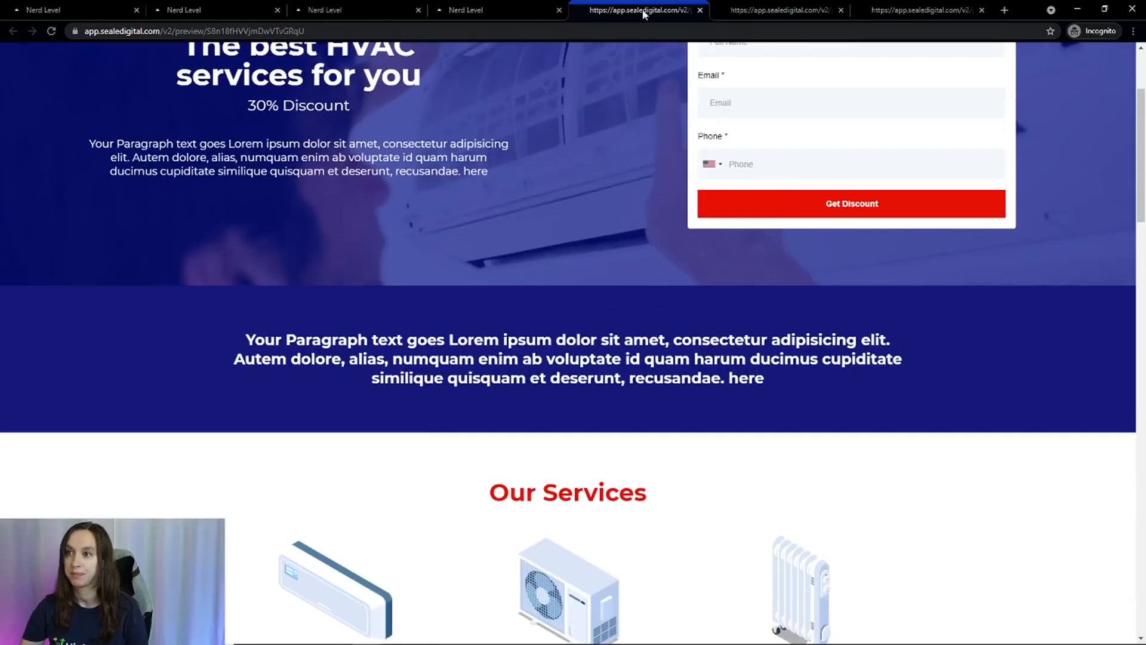
Return to the funnel tab and leave NL Booking HVAC 2 back to the funnels list.
{"action": "left_click", "coordinate": [497, 9]}
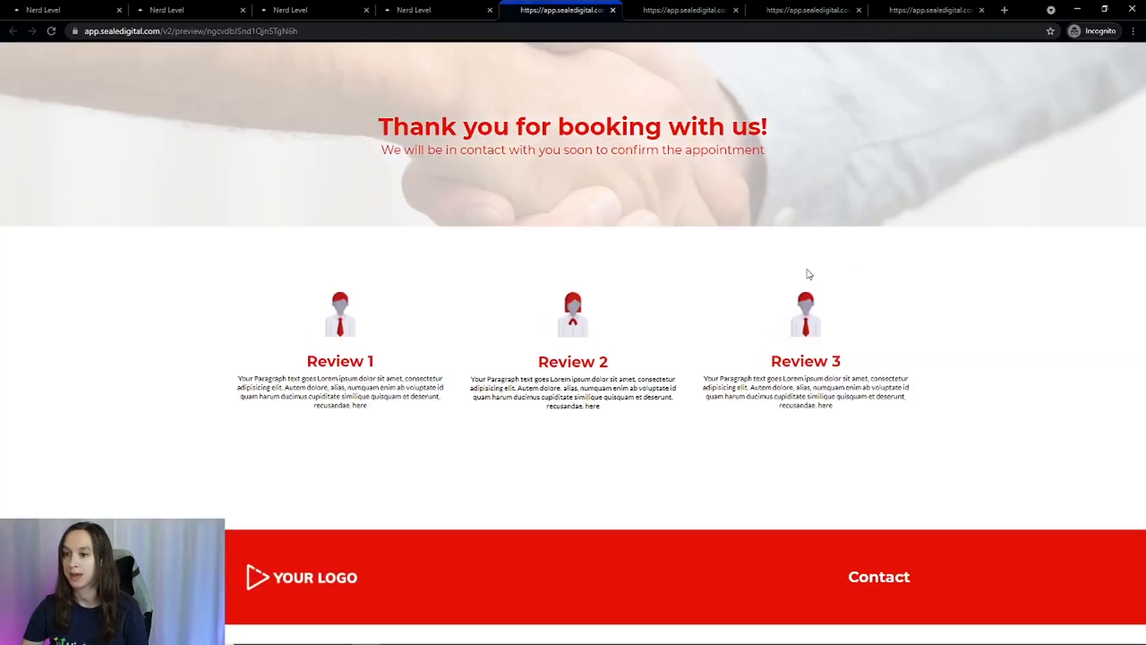
{"action": "left_click", "coordinate": [437, 9]}
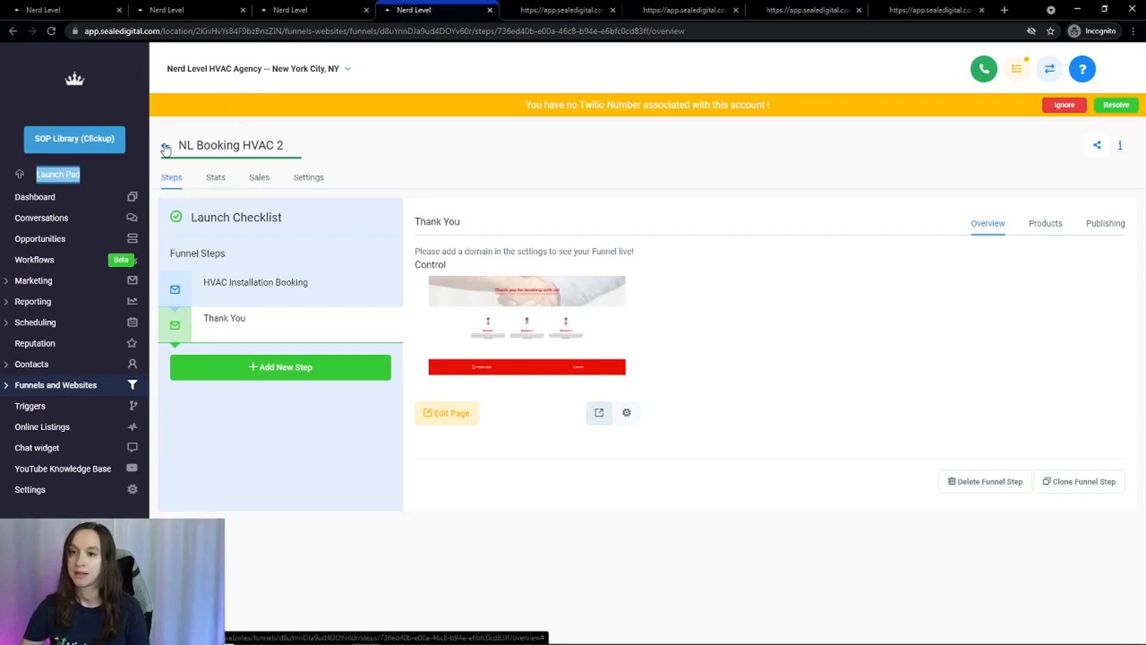
{"action": "left_click", "coordinate": [165, 148]}
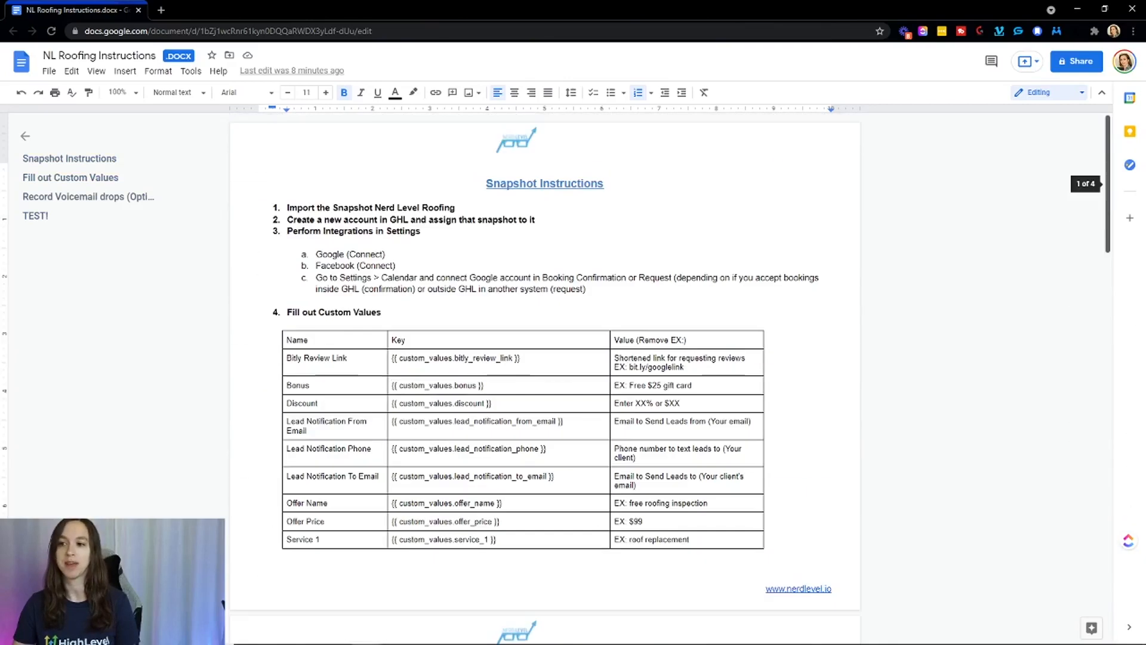
{"action": "mouse_move", "coordinate": [961, 376]}
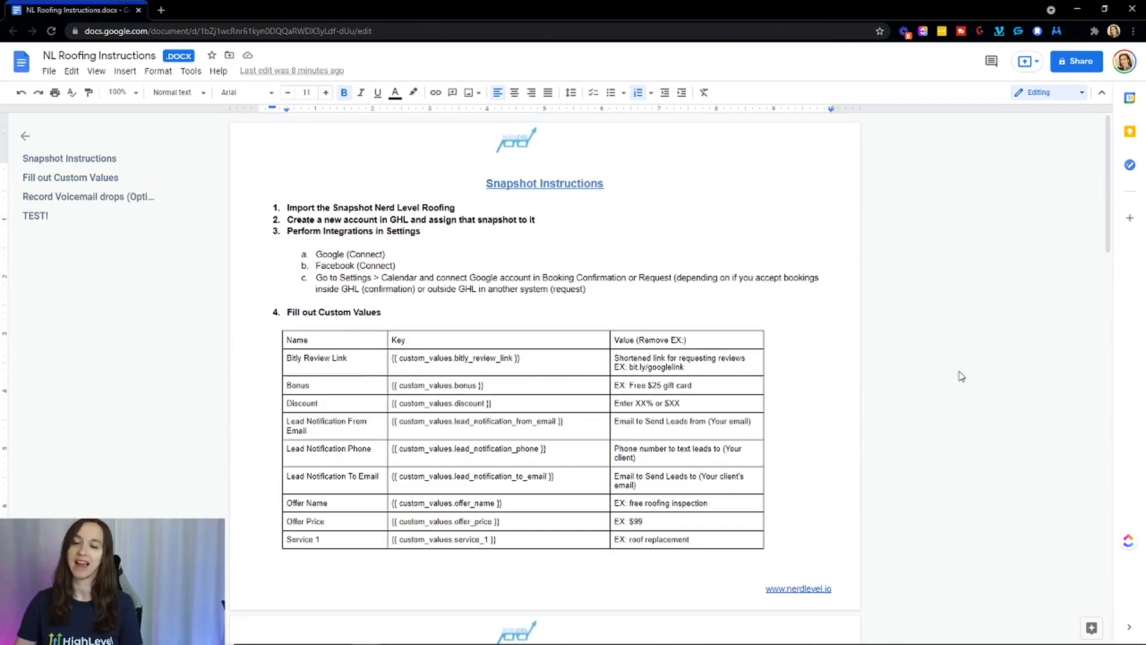